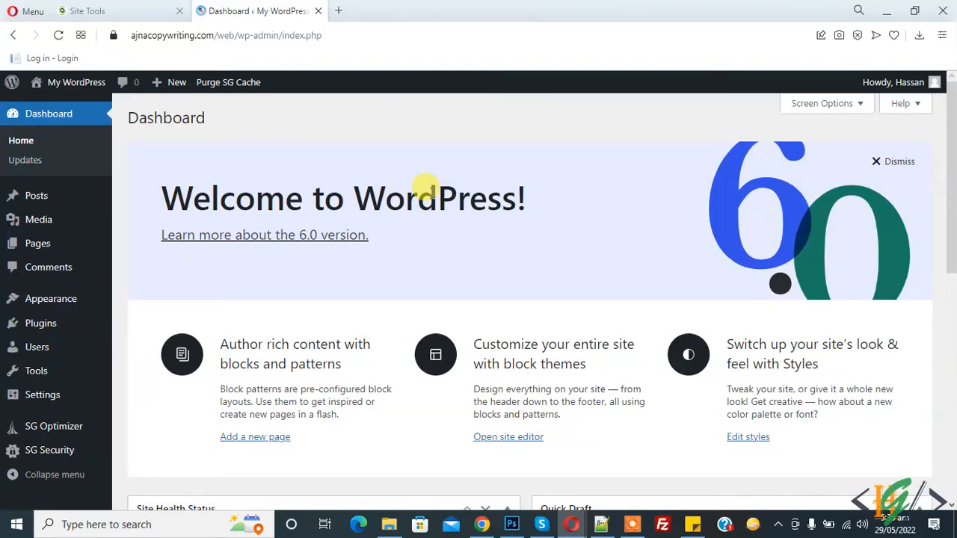
pyautogui.moveTo(426, 198)
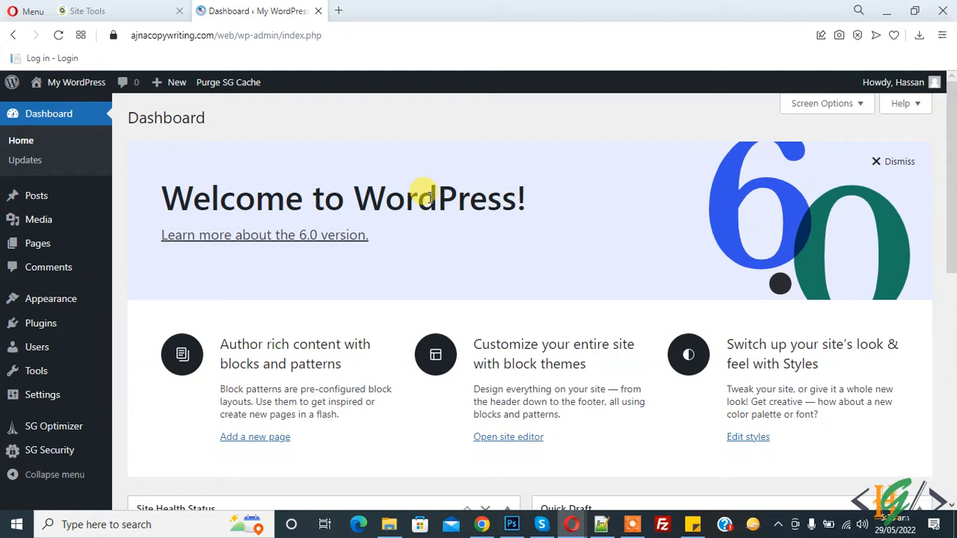
pyautogui.moveTo(425, 193)
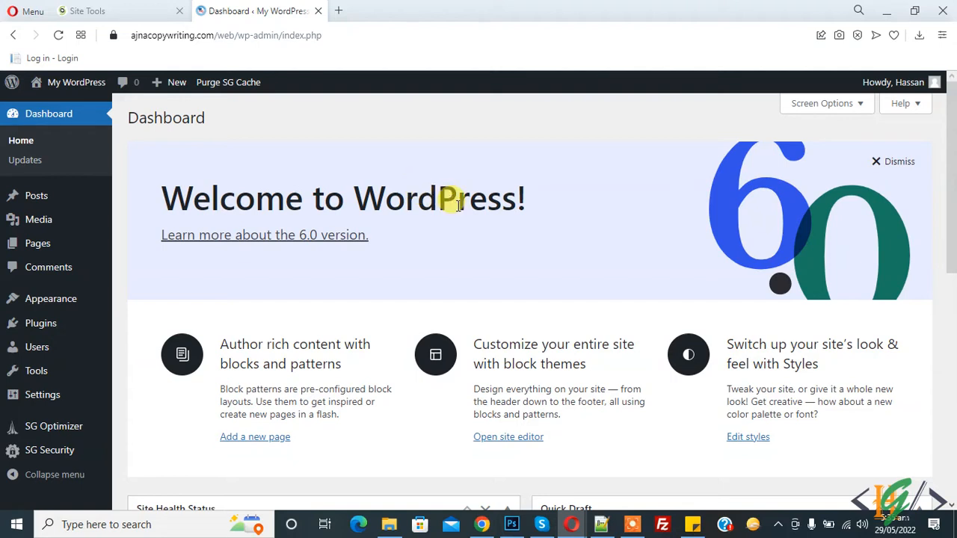
pyautogui.moveTo(41, 323)
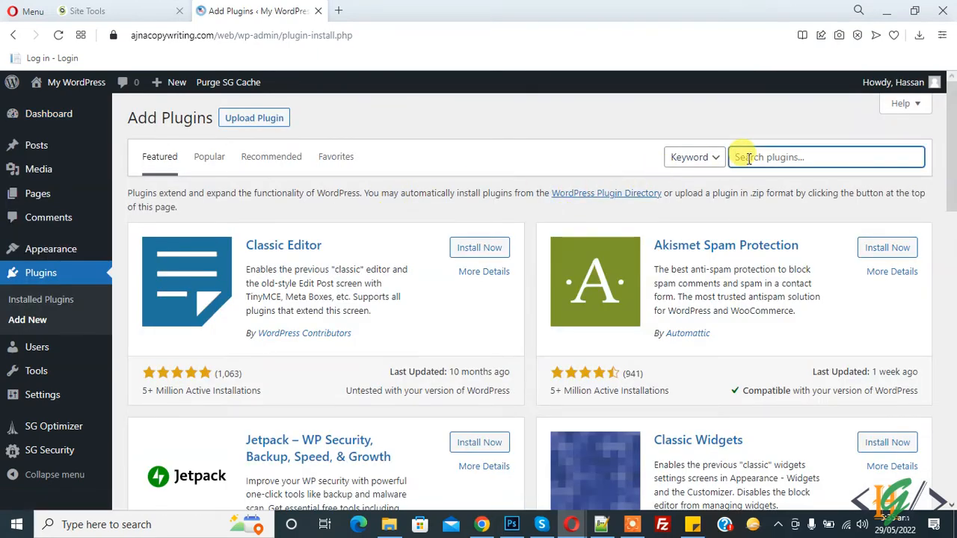
# Search 'heartbeat control', then install and activate the Heartbeat Control plugin by WP Rocket.
pyautogui.write('heartbeat control')
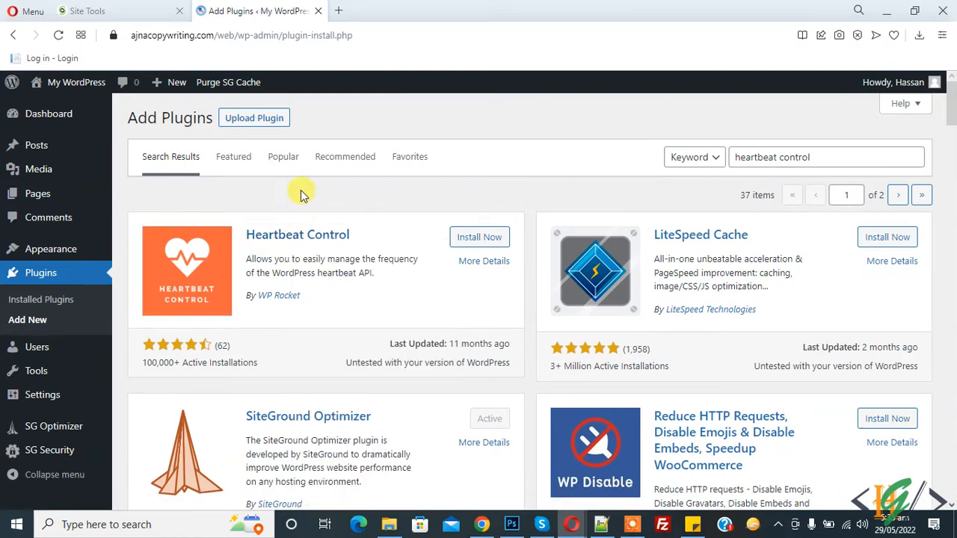
pyautogui.click(478, 237)
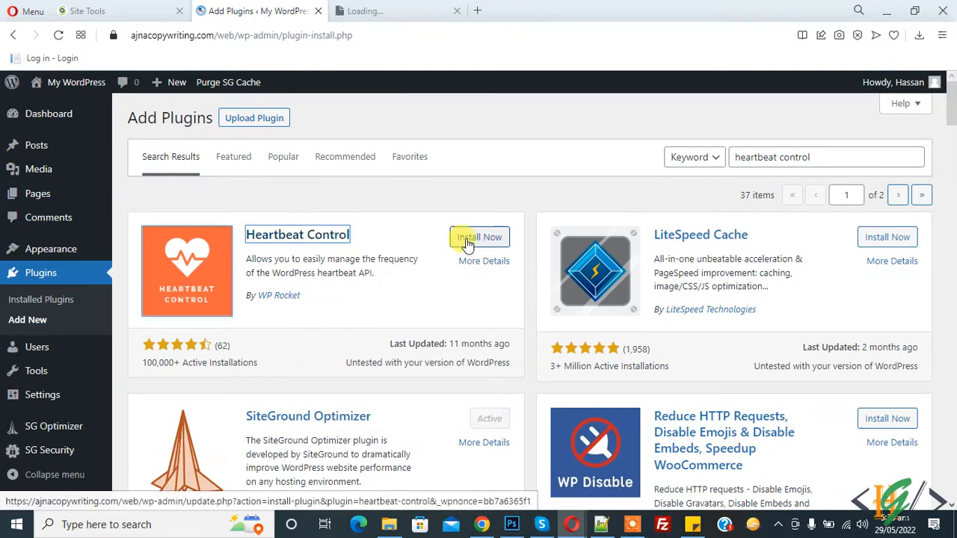
pyautogui.click(479, 236)
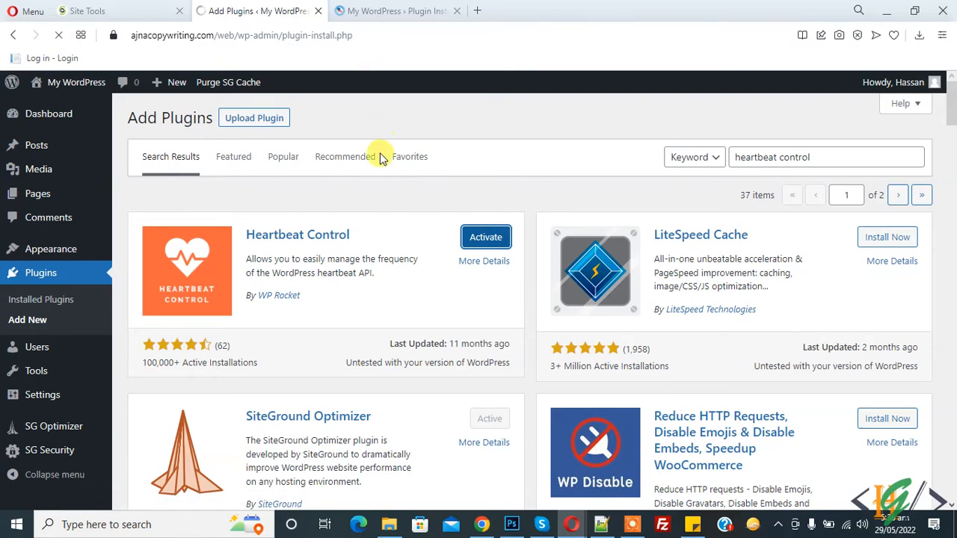
pyautogui.click(485, 237)
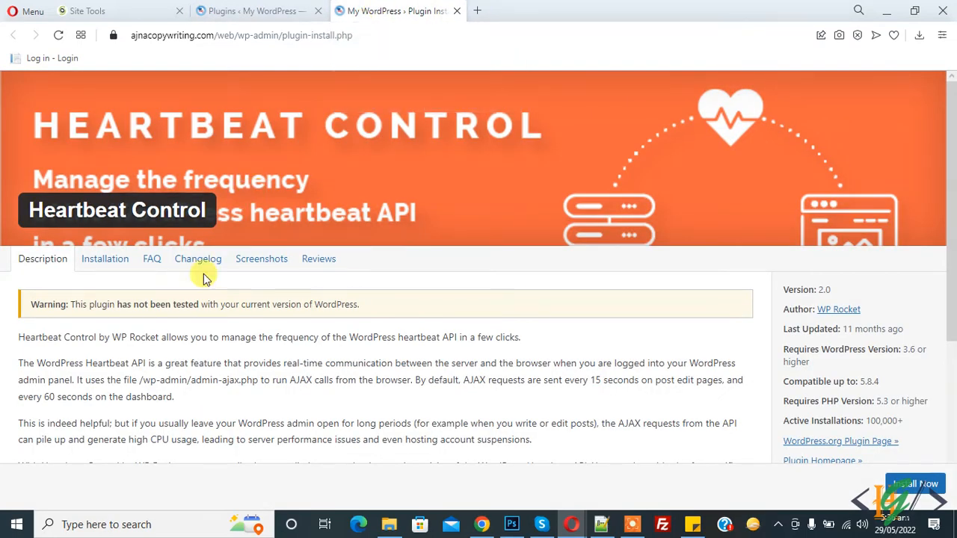
# Select the plugin details sentence explaining how often AJAX requests are sent by default.
pyautogui.scroll(-3)
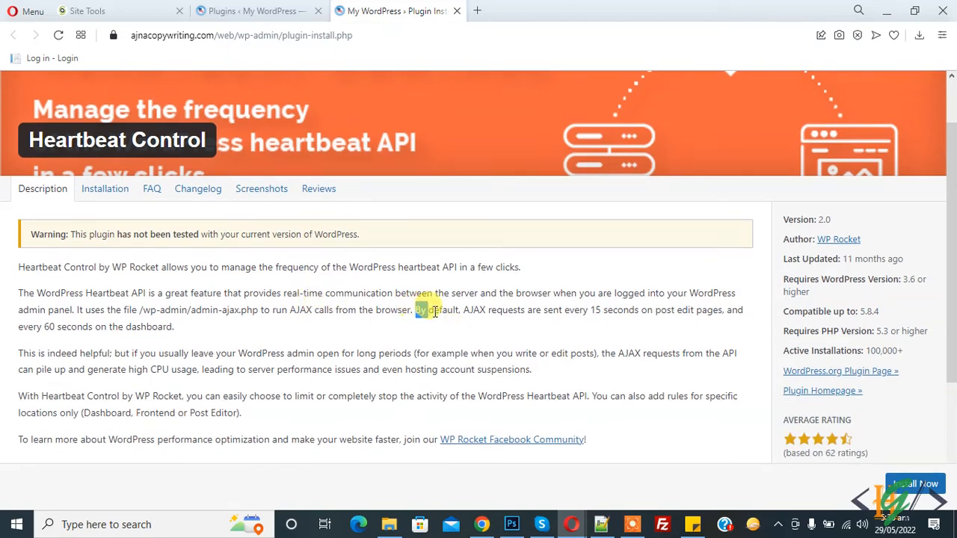
pyautogui.moveTo(414, 310); pyautogui.dragTo(568, 310)
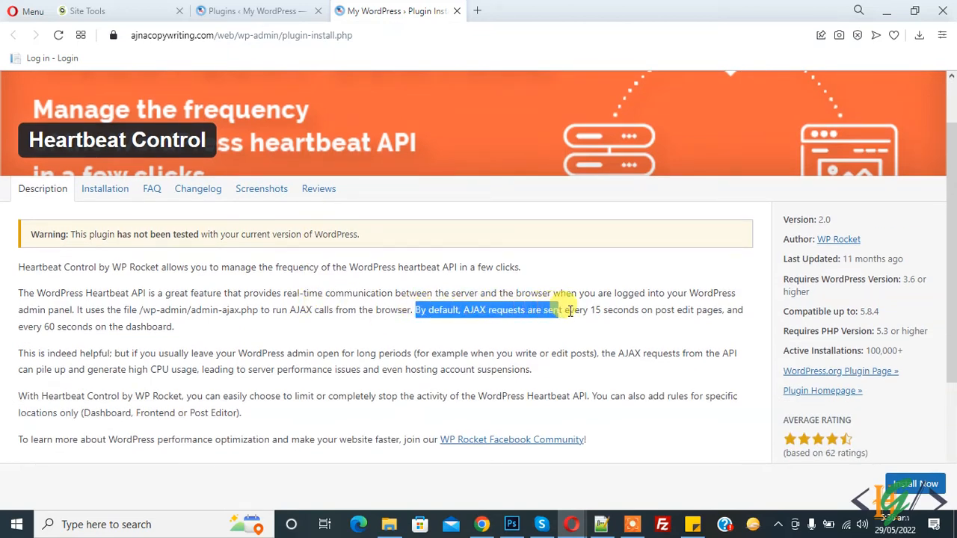
pyautogui.moveTo(568, 309); pyautogui.dragTo(691, 309)
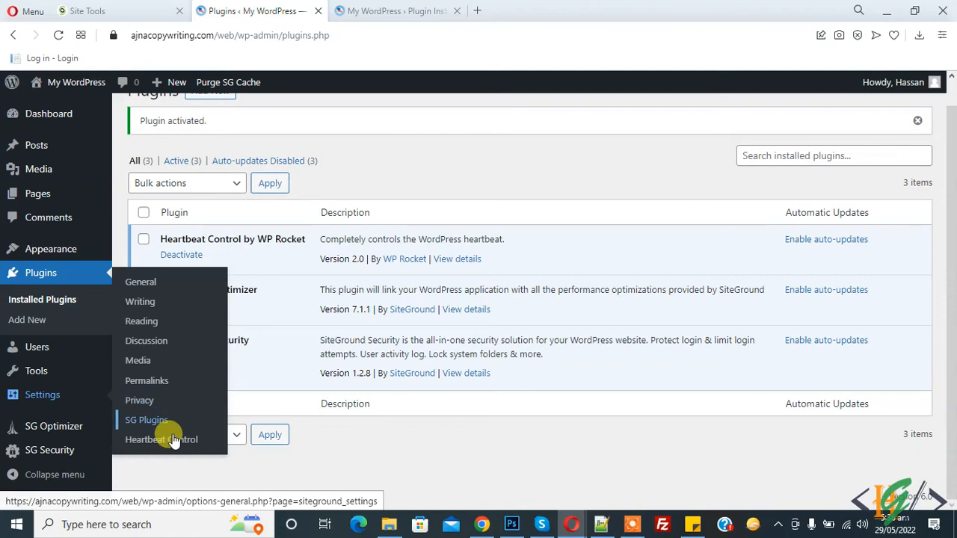
# In Heartbeat Control settings, choose the behaviours for Dashboard, Frontend and Post editor.
pyautogui.click(162, 440)
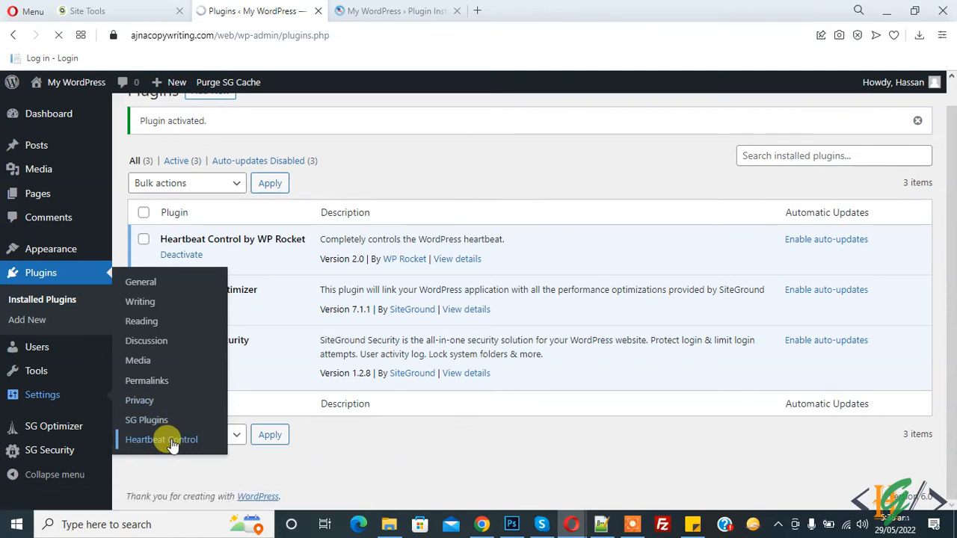
pyautogui.click(161, 440)
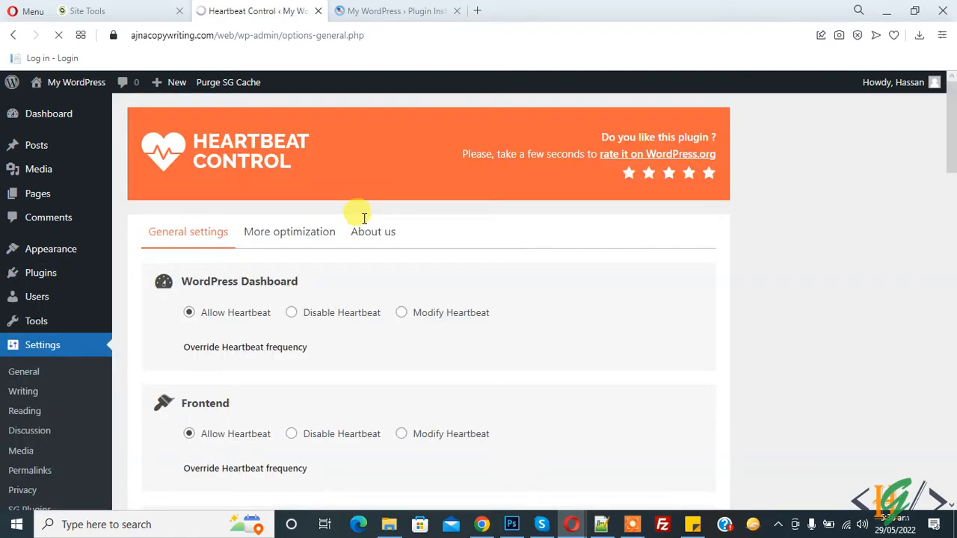
pyautogui.scroll(-3)
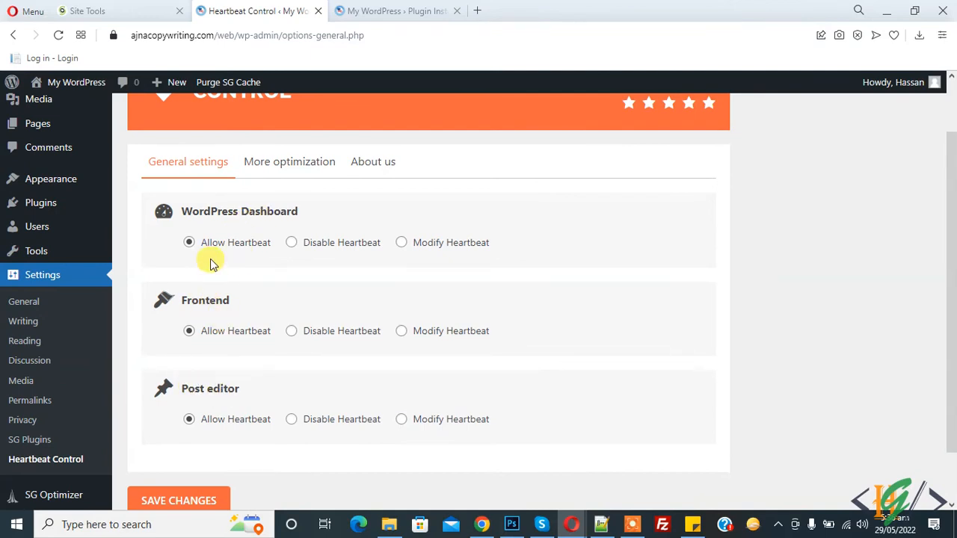
pyautogui.moveTo(326, 247)
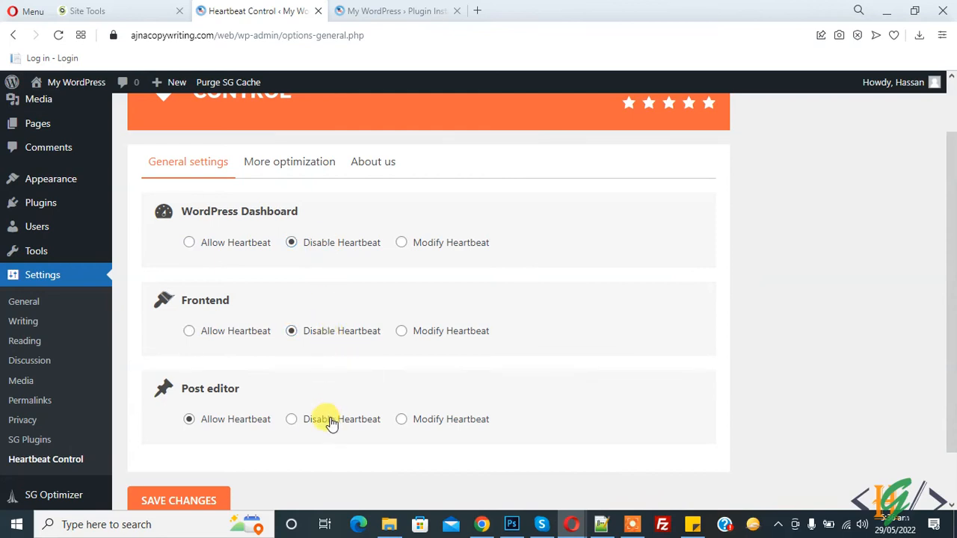
pyautogui.click(401, 242)
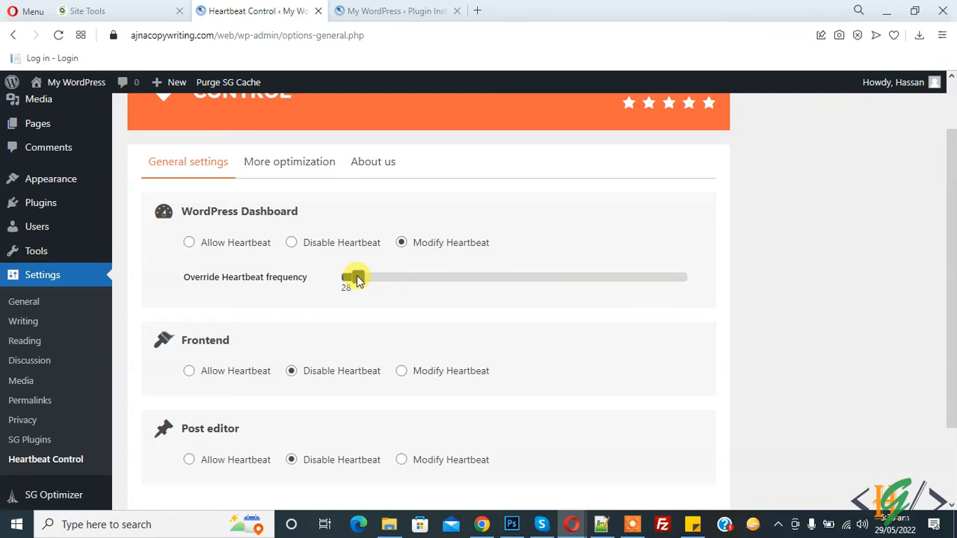
# Set the Dashboard heartbeat frequency to 203 and the Post editor frequency to 224.
pyautogui.moveTo(356, 277); pyautogui.dragTo(545, 277)
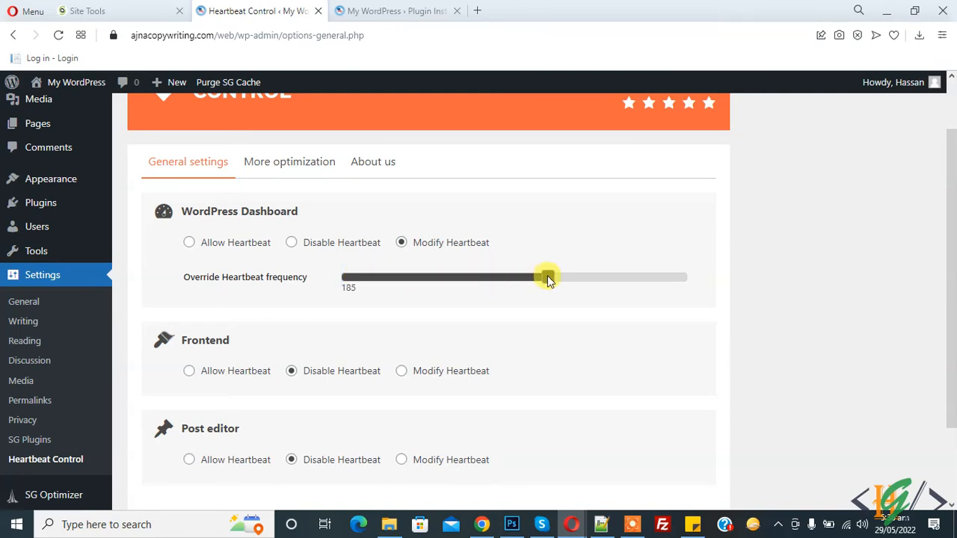
pyautogui.moveTo(542, 276); pyautogui.dragTo(571, 276)
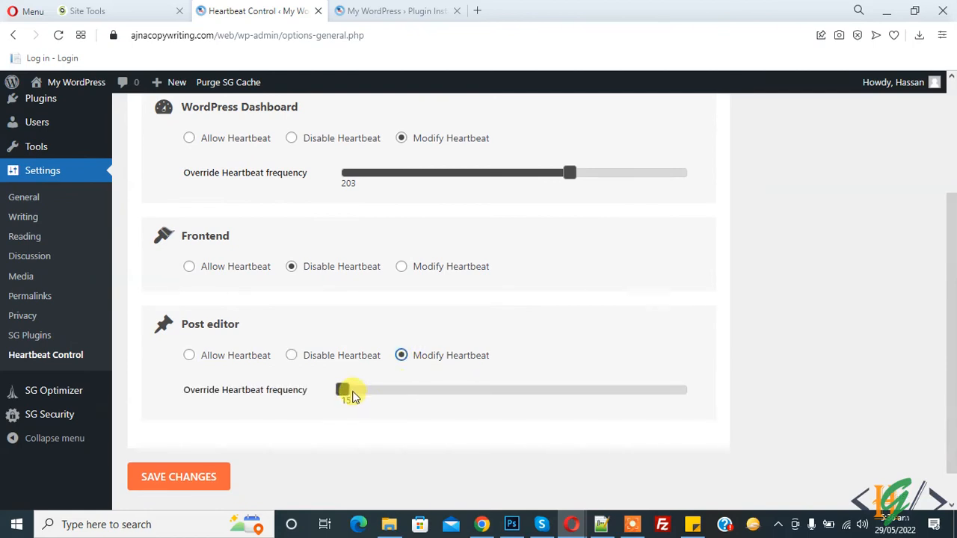
pyautogui.moveTo(342, 388); pyautogui.dragTo(596, 389)
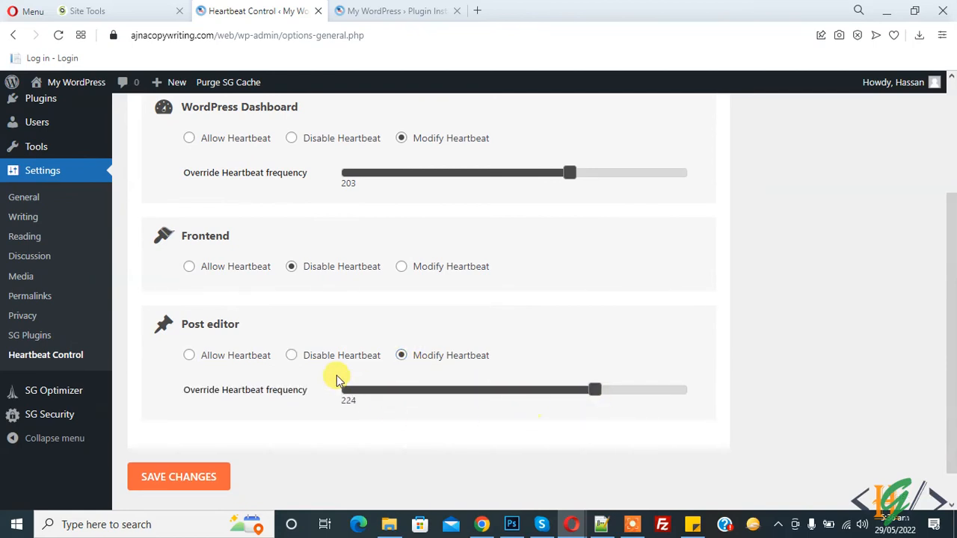
# Save the Heartbeat Control settings and confirm the changes-saved notice appears.
pyautogui.click(180, 475)
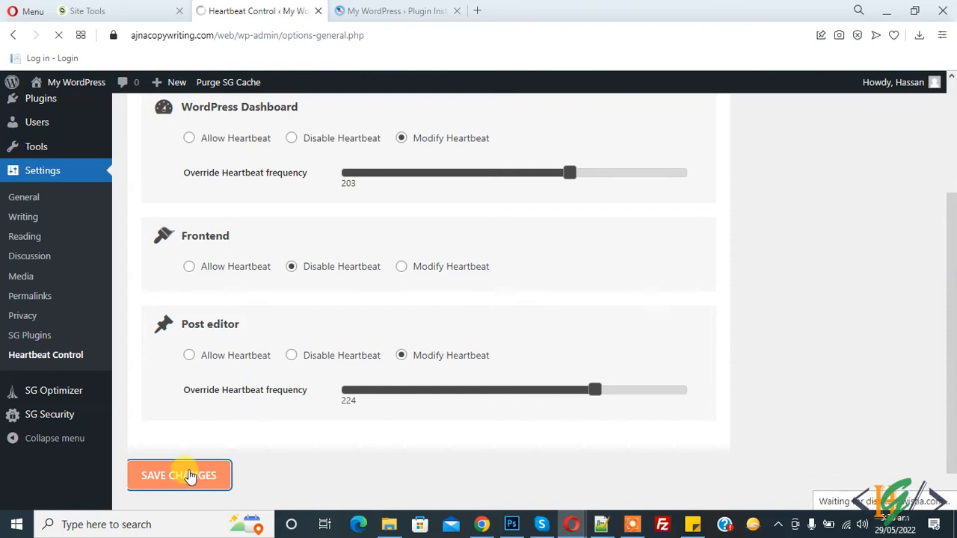
pyautogui.click(396, 11)
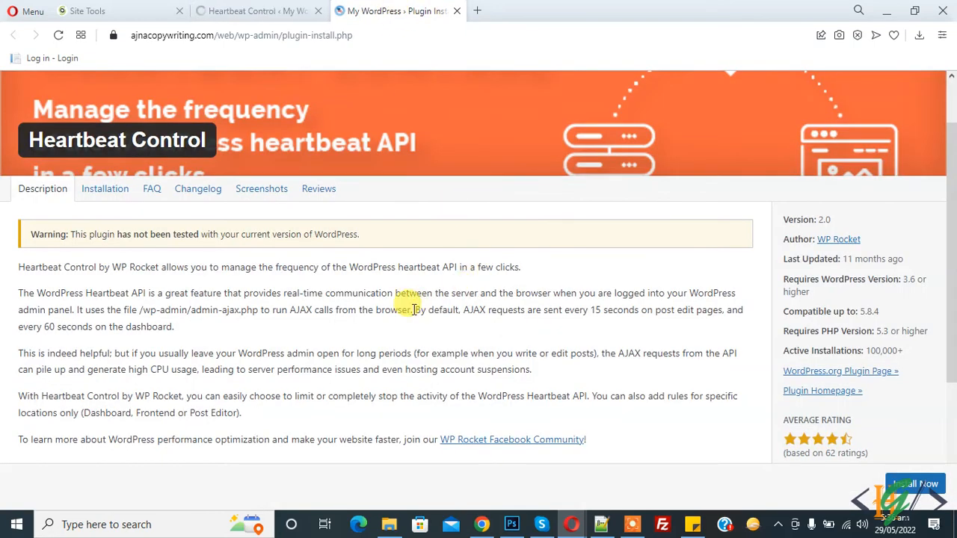
pyautogui.moveTo(416, 310); pyautogui.dragTo(544, 310)
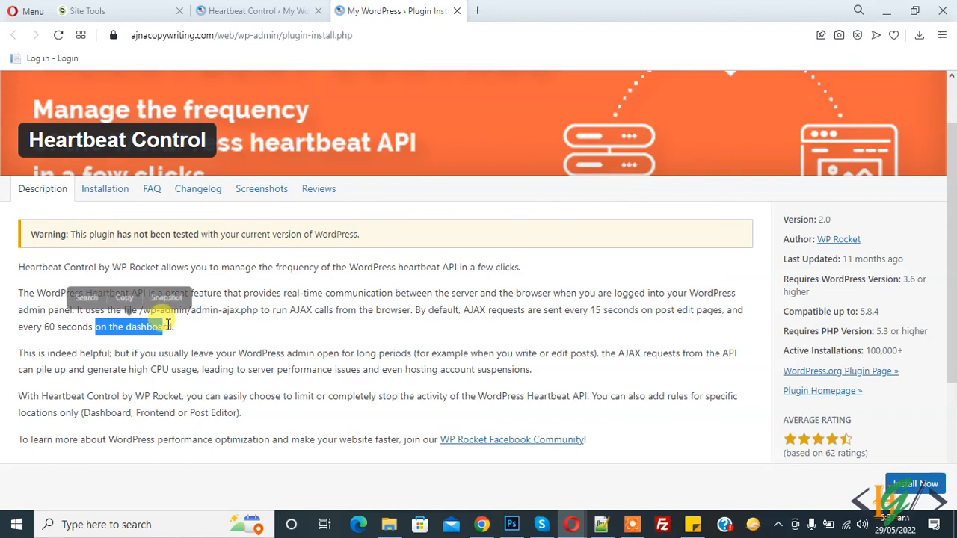
pyautogui.click(254, 10)
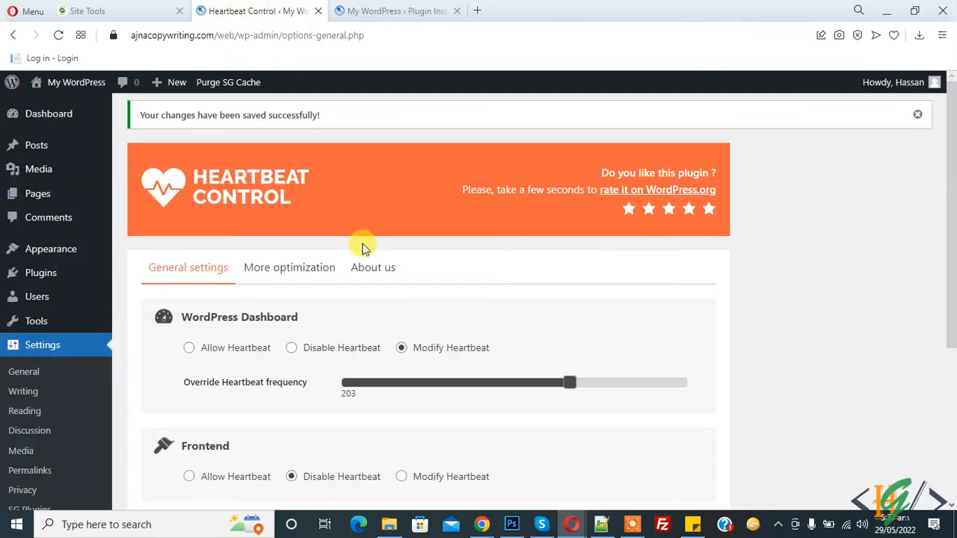